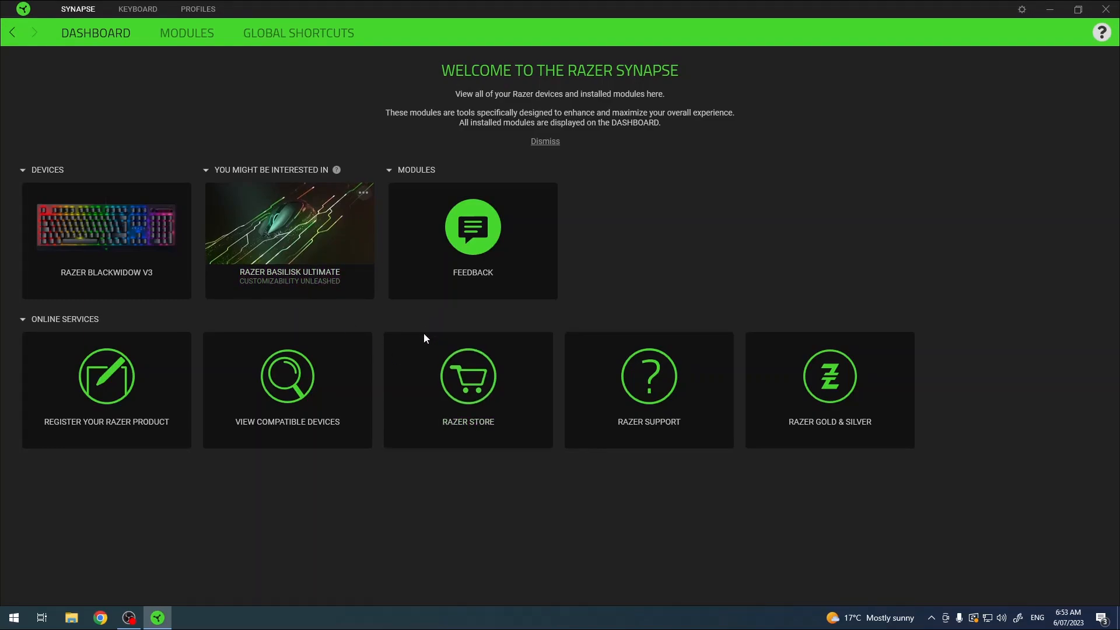
mouse_move(290, 282)
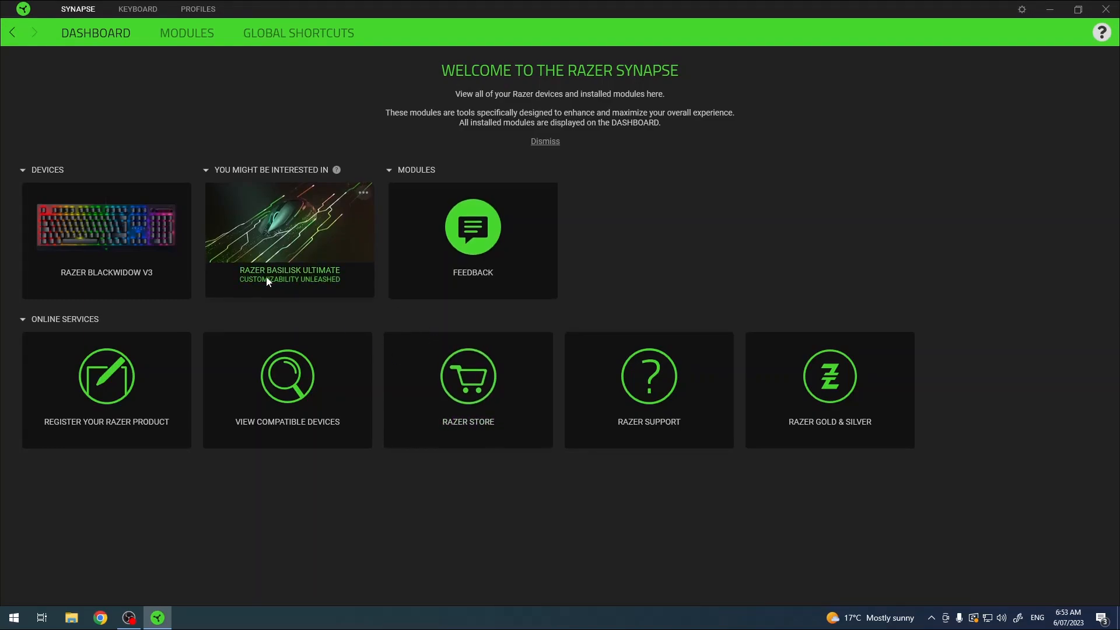
mouse_move(142, 282)
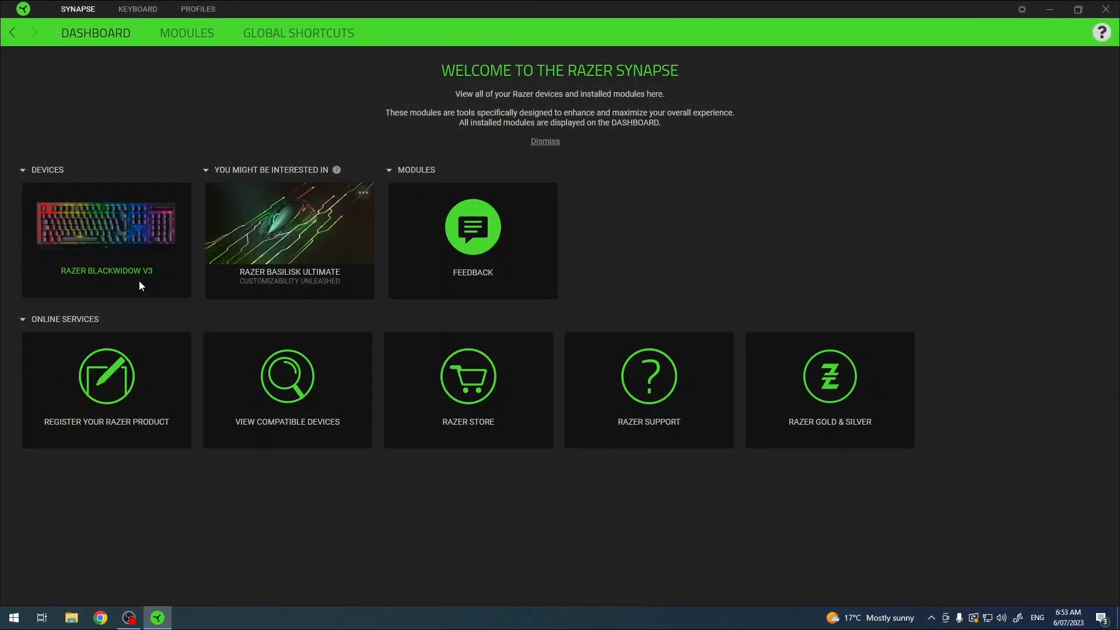
mouse_move(141, 282)
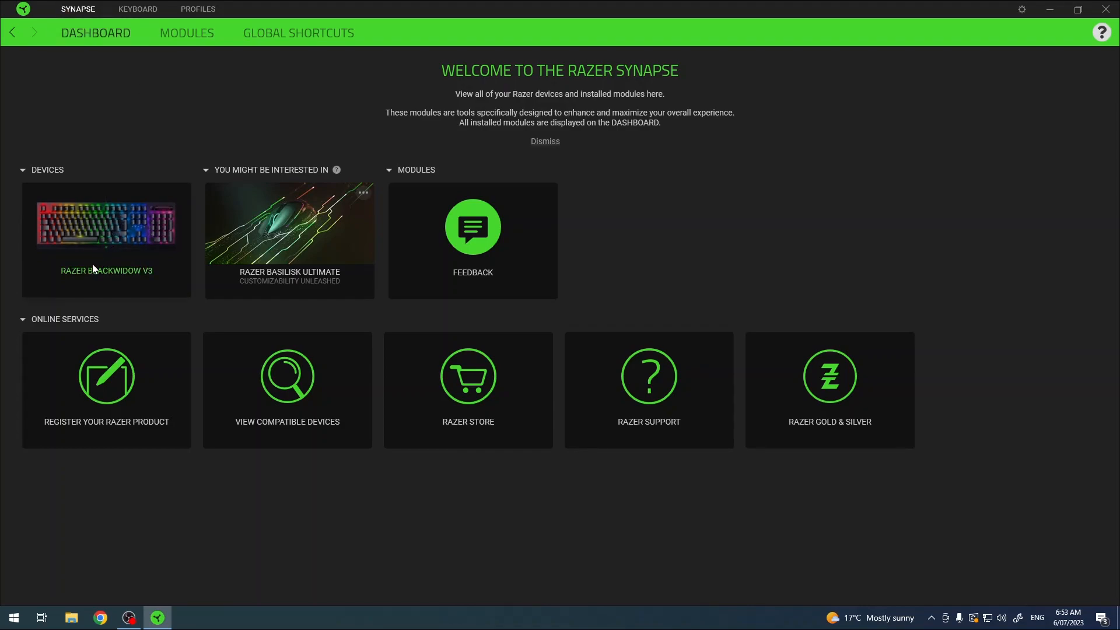
- Show the BlackWidow V3 customize page with the All Buttons list scrolled to the letter keys
left_click(138, 8)
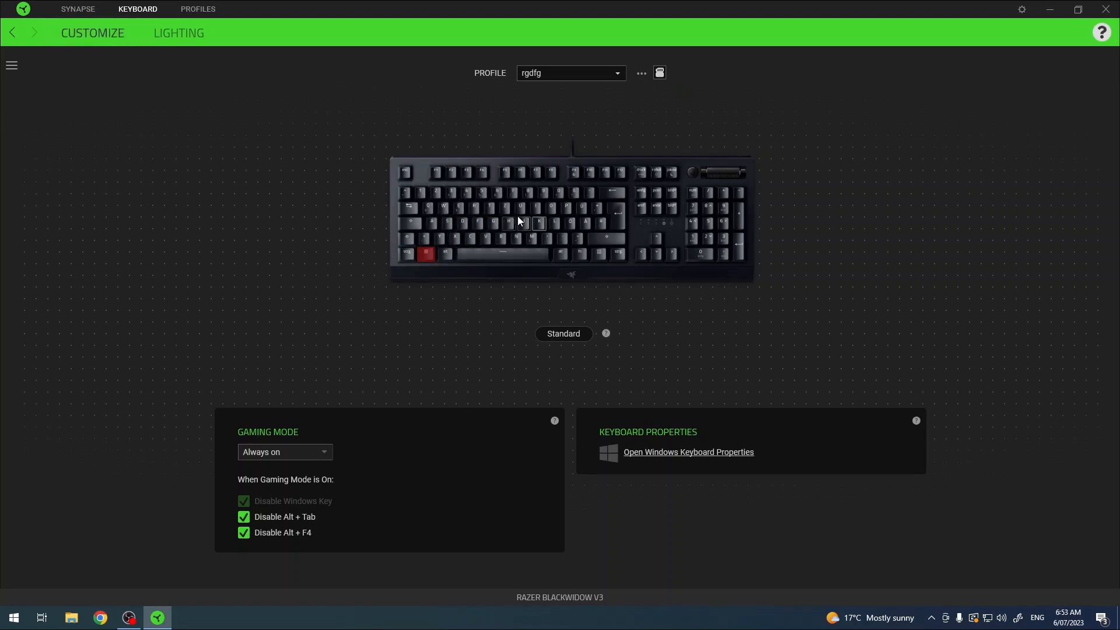
mouse_move(10, 77)
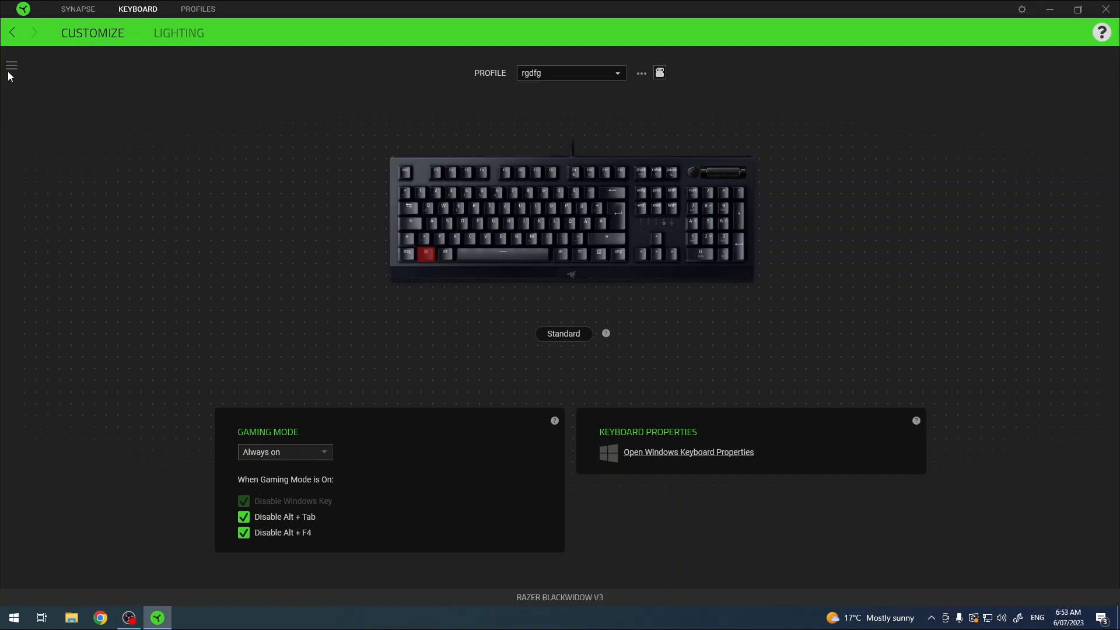
left_click(11, 66)
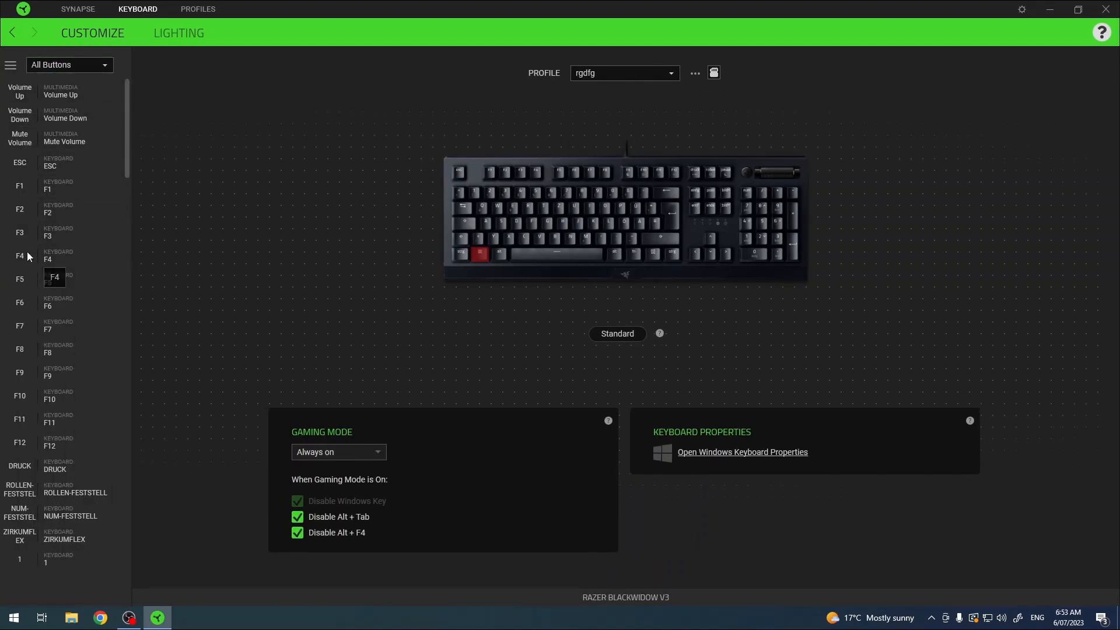
scroll("down", 3)
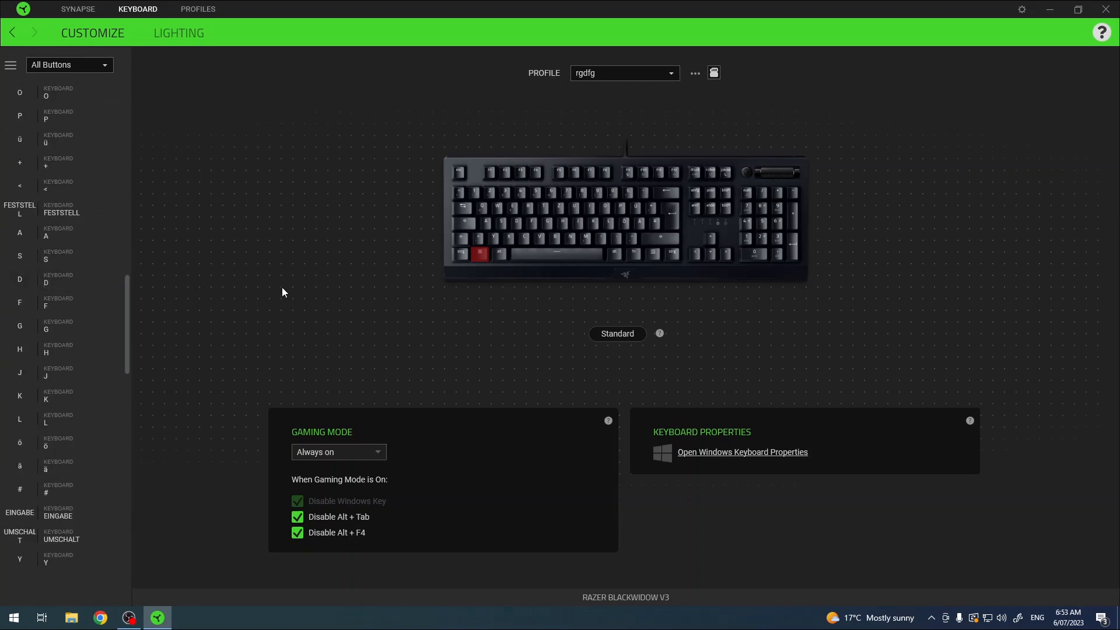
left_click(482, 208)
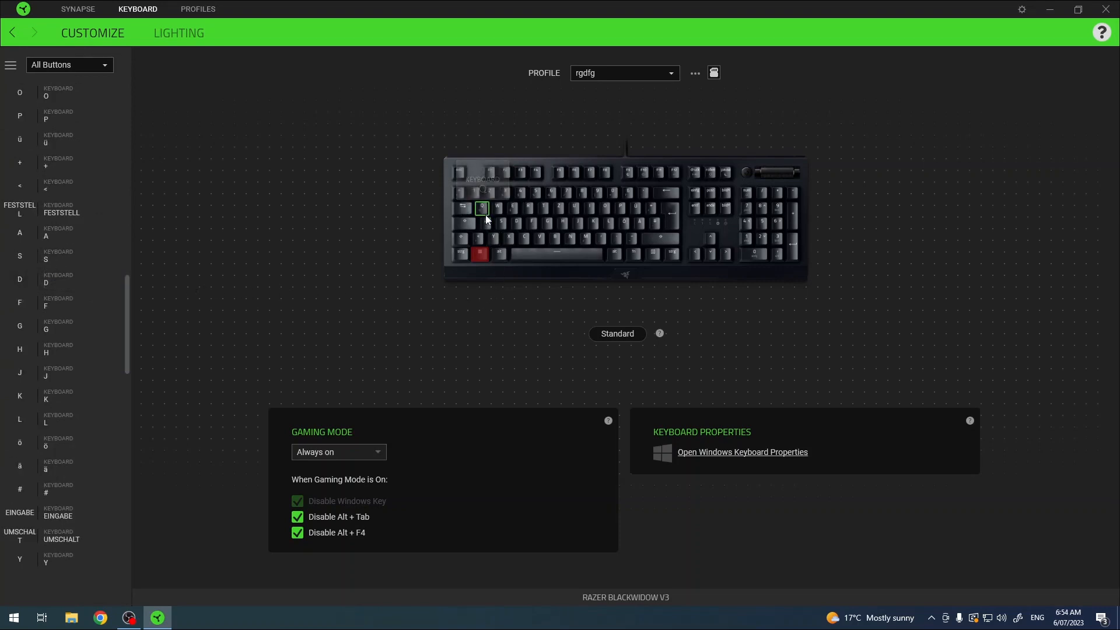
- Select the Q key and view its keyboard-function then mouse-function remapping options
left_click(482, 208)
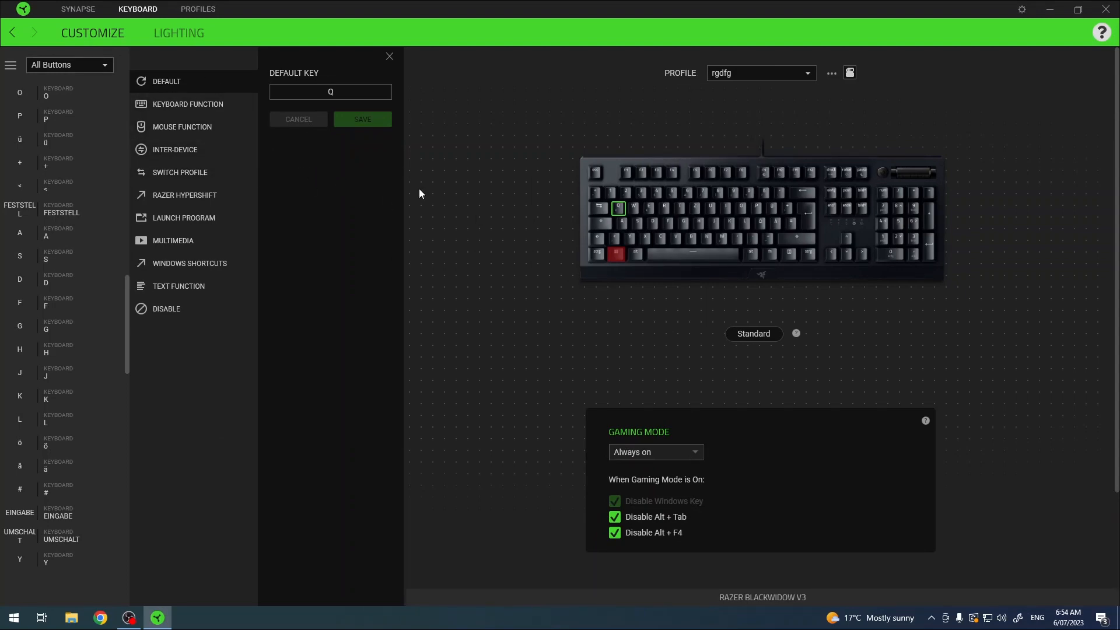
mouse_move(392, 114)
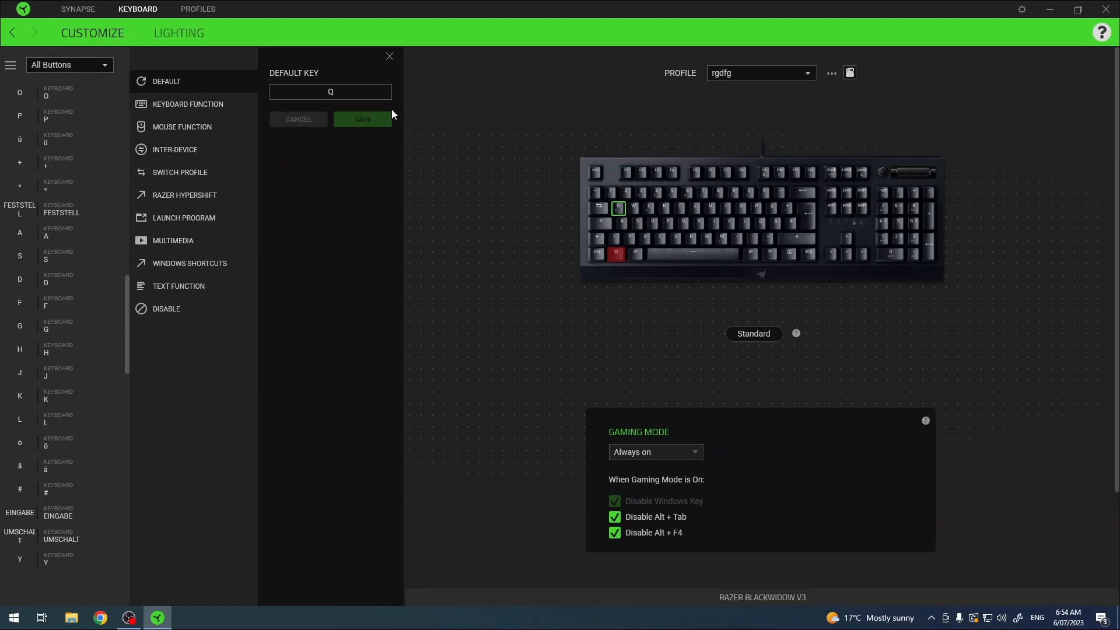
mouse_move(335, 98)
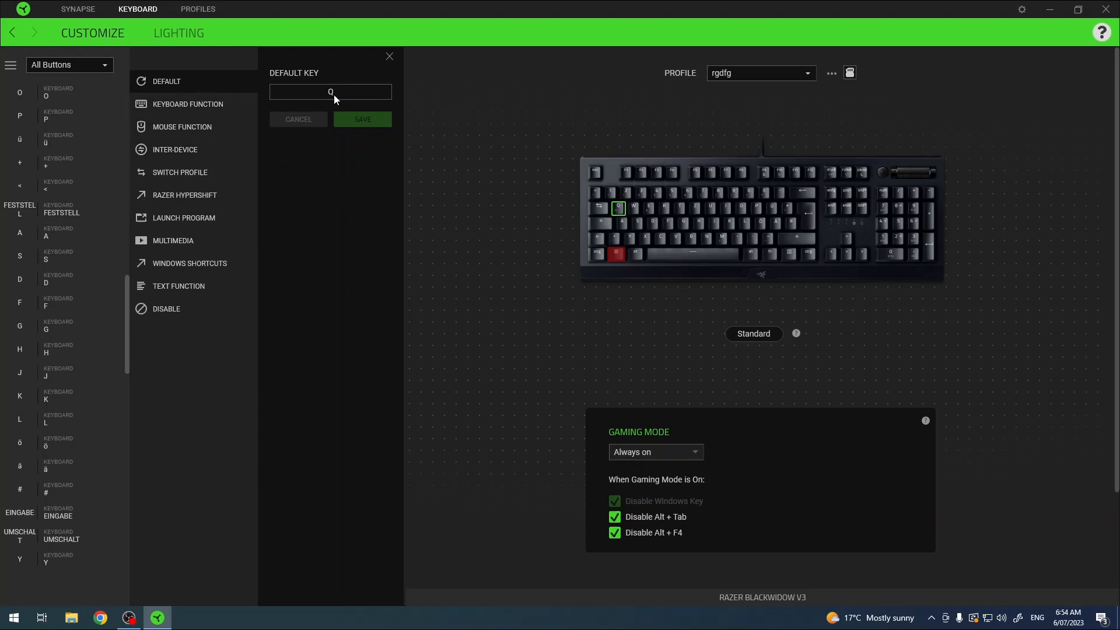
left_click(186, 104)
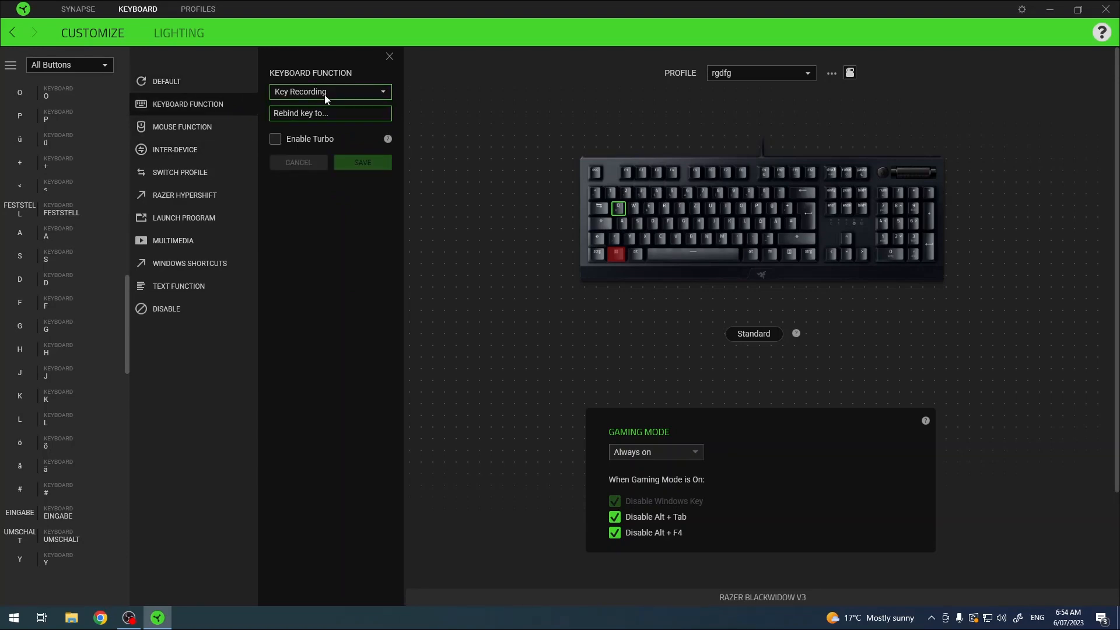
left_click(329, 91)
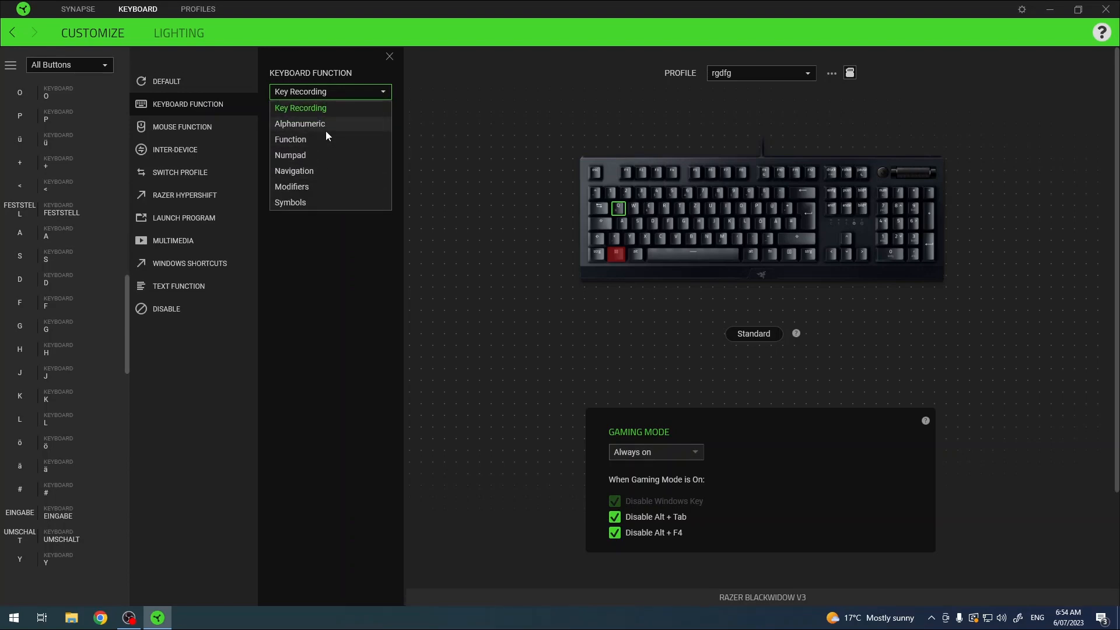
mouse_move(342, 130)
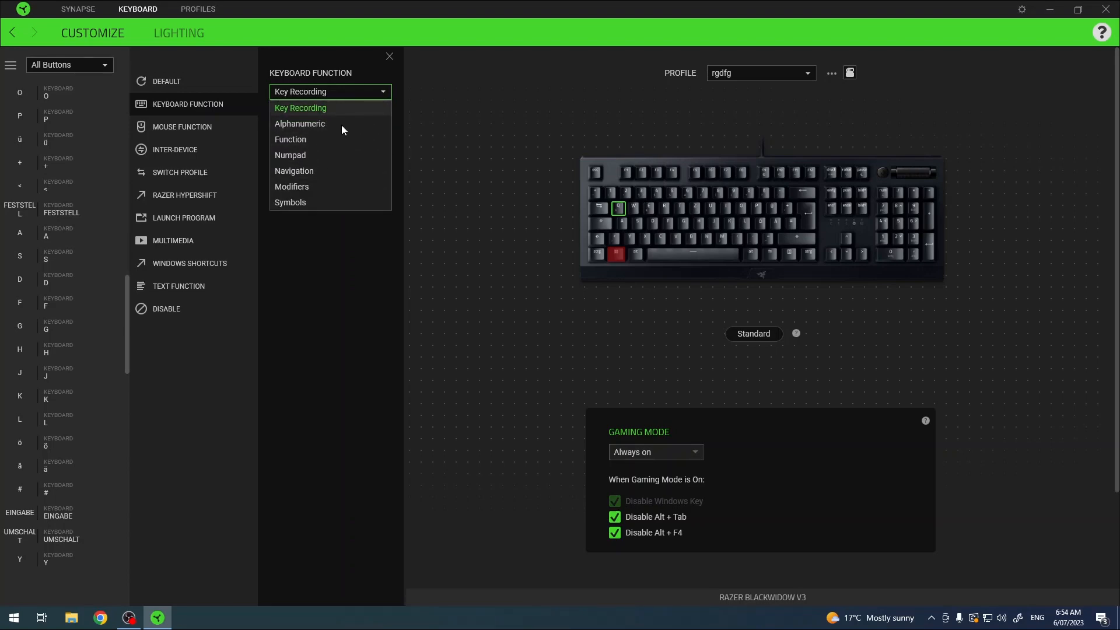
left_click(182, 126)
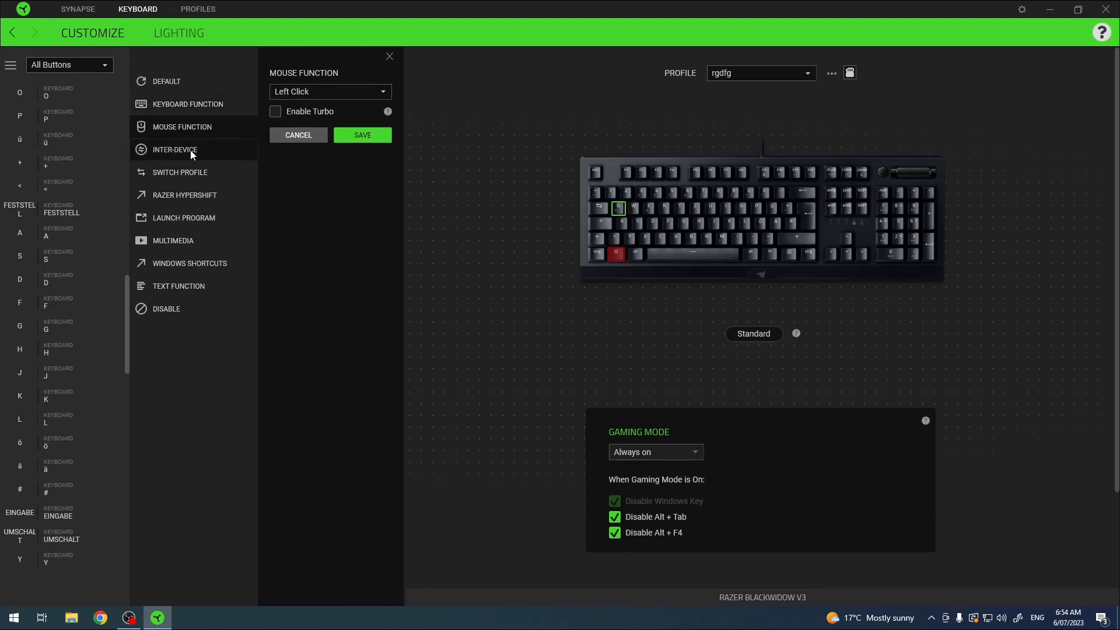
- Review Inter-Device, Switch Profile, Hypershift and Launch Program options, then show Multimedia (volume down)
left_click(175, 149)
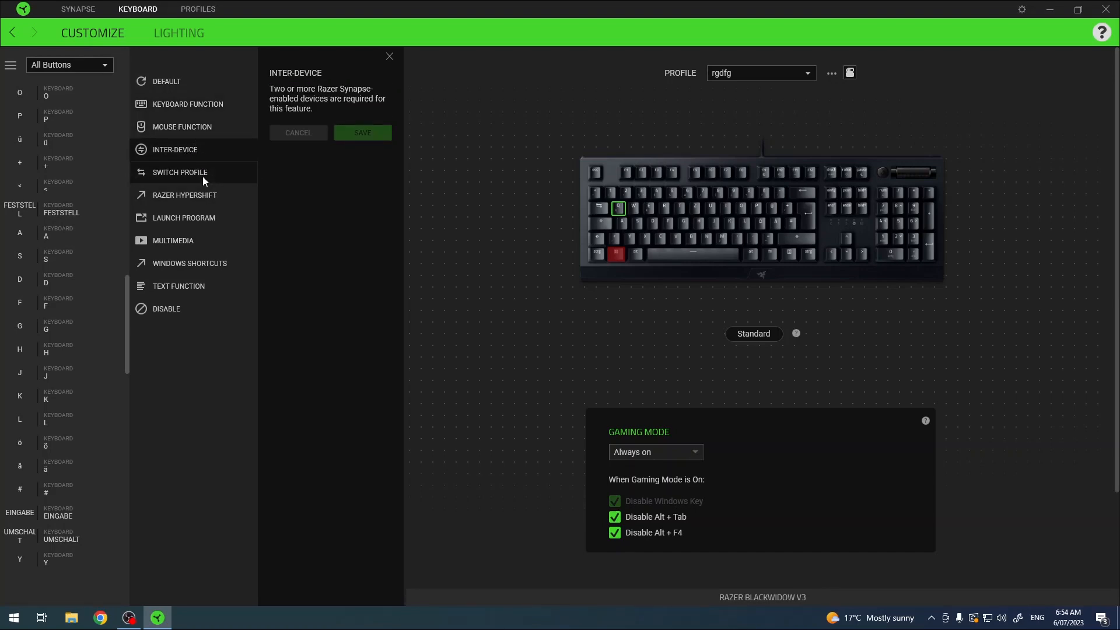
left_click(179, 173)
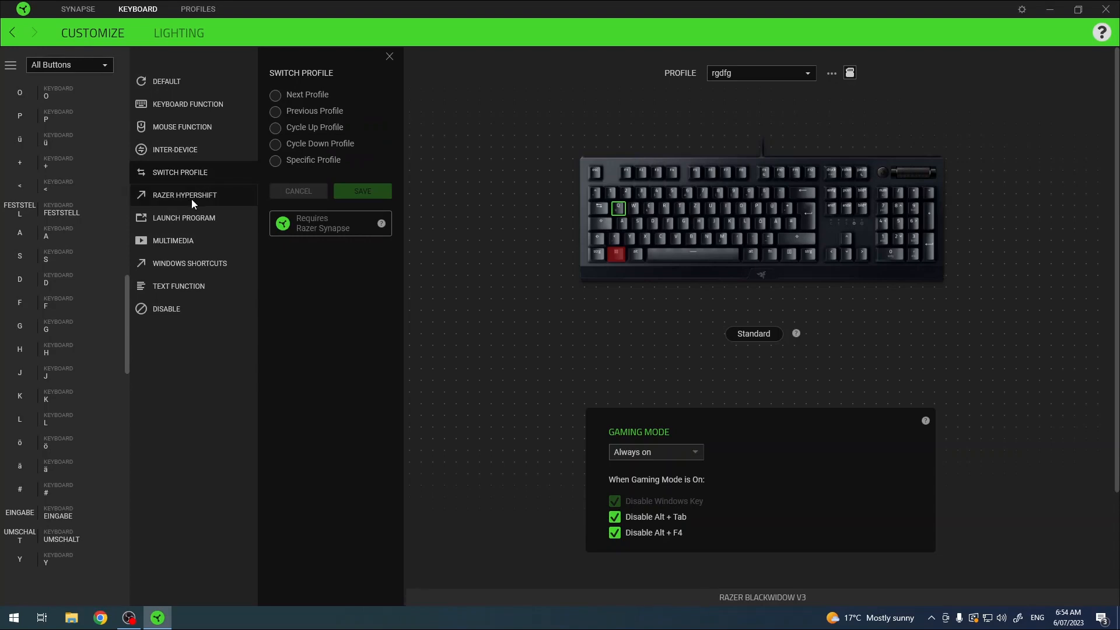
left_click(184, 195)
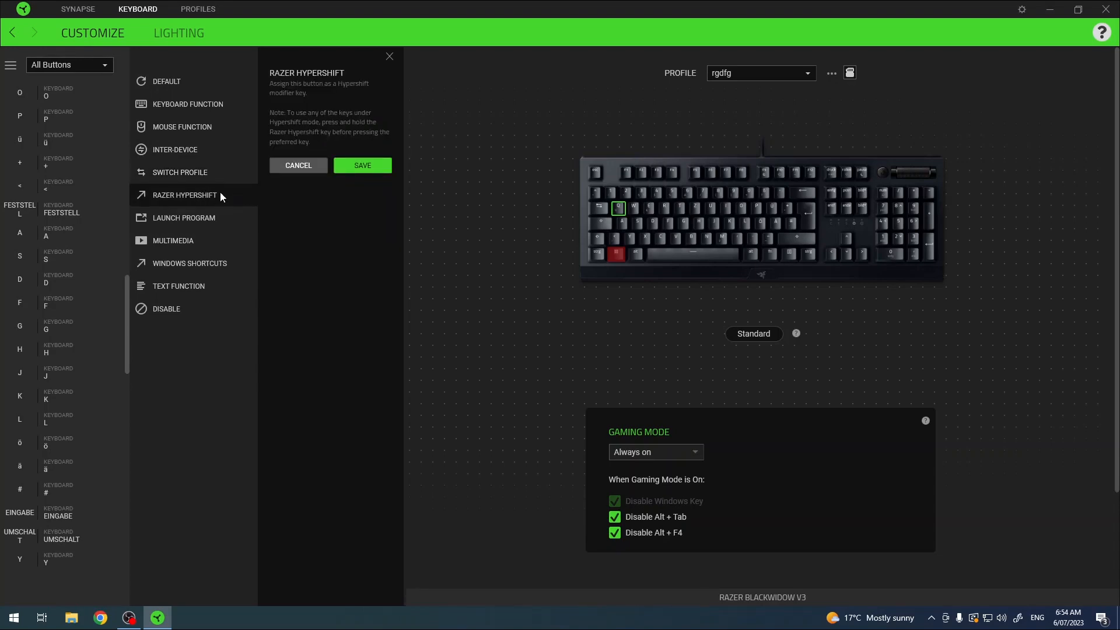
left_click(184, 218)
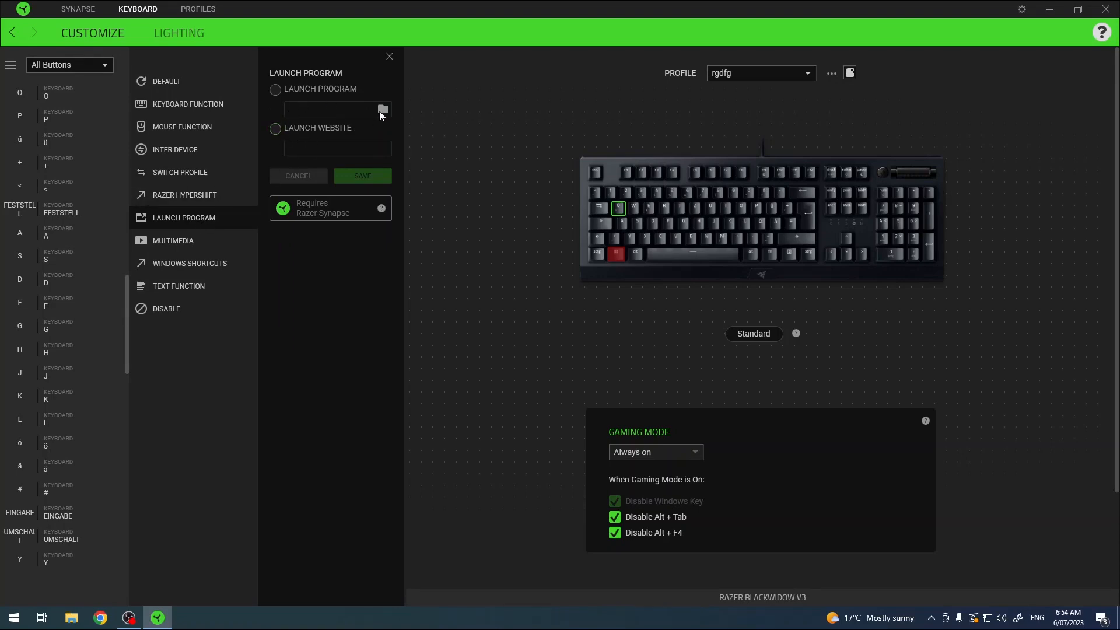
left_click(275, 90)
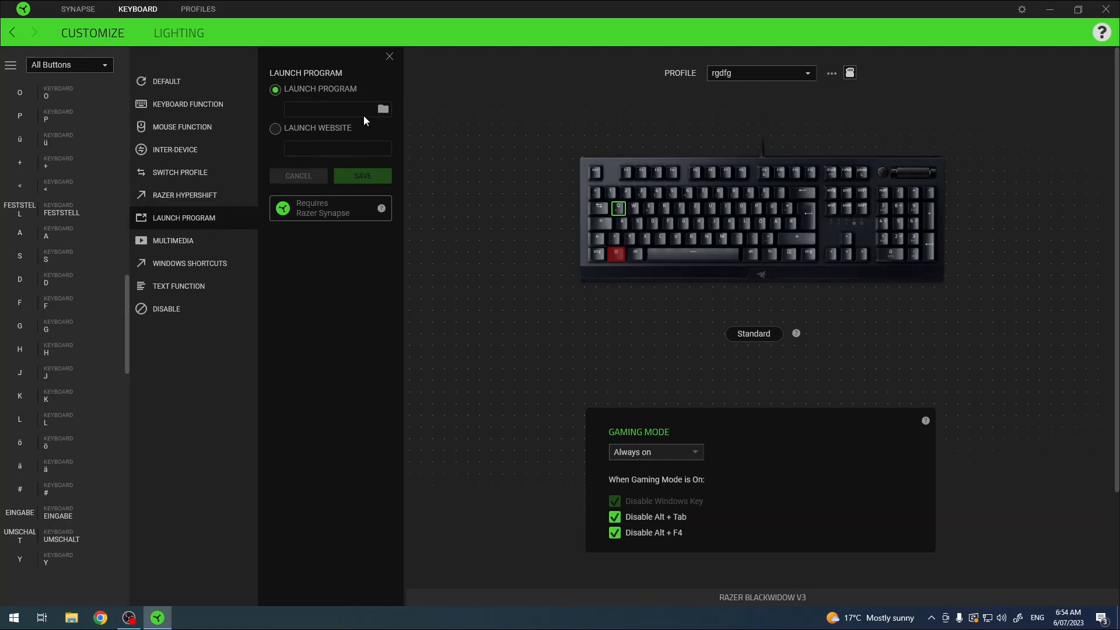
left_click(381, 109)
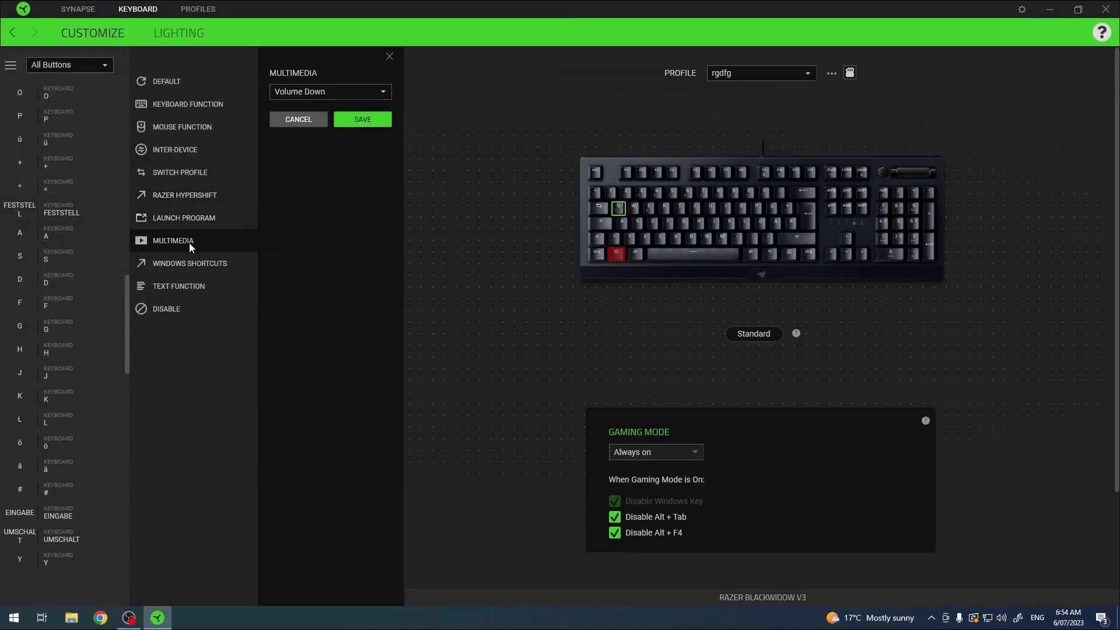
- Keep Volume Down in the media list, review Windows Shortcuts and Text Function, then show Disable
left_click(329, 91)
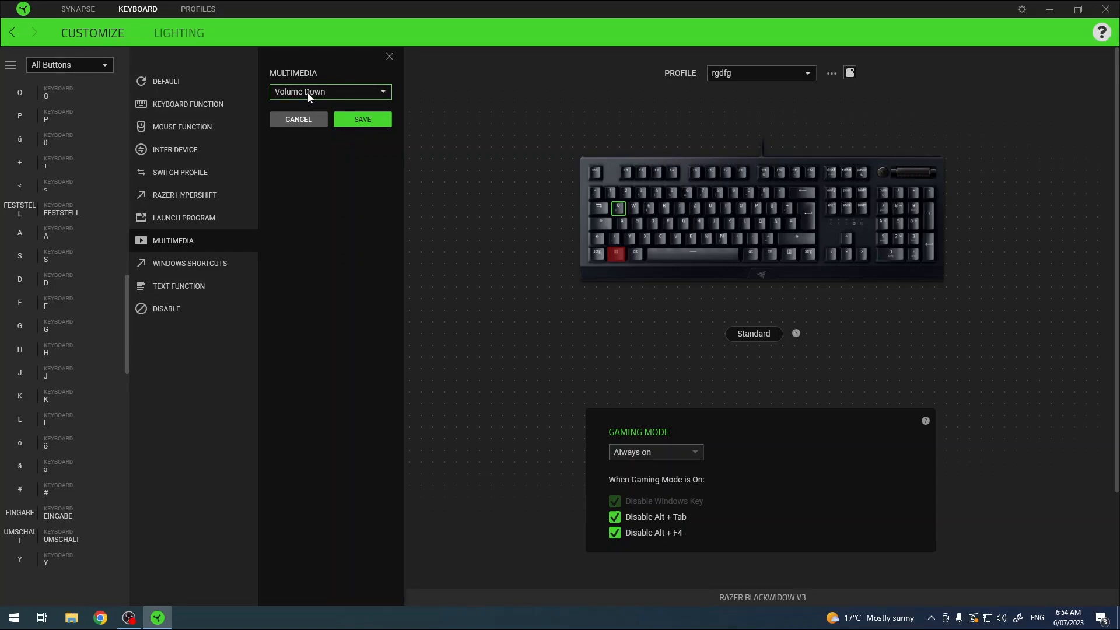
left_click(329, 91)
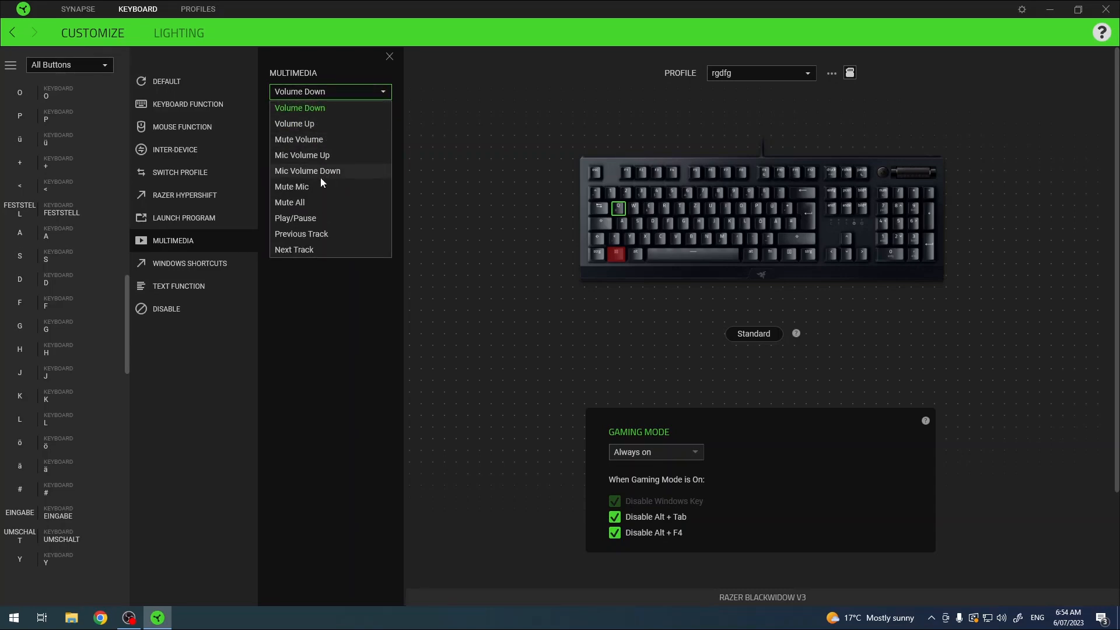
left_click(300, 107)
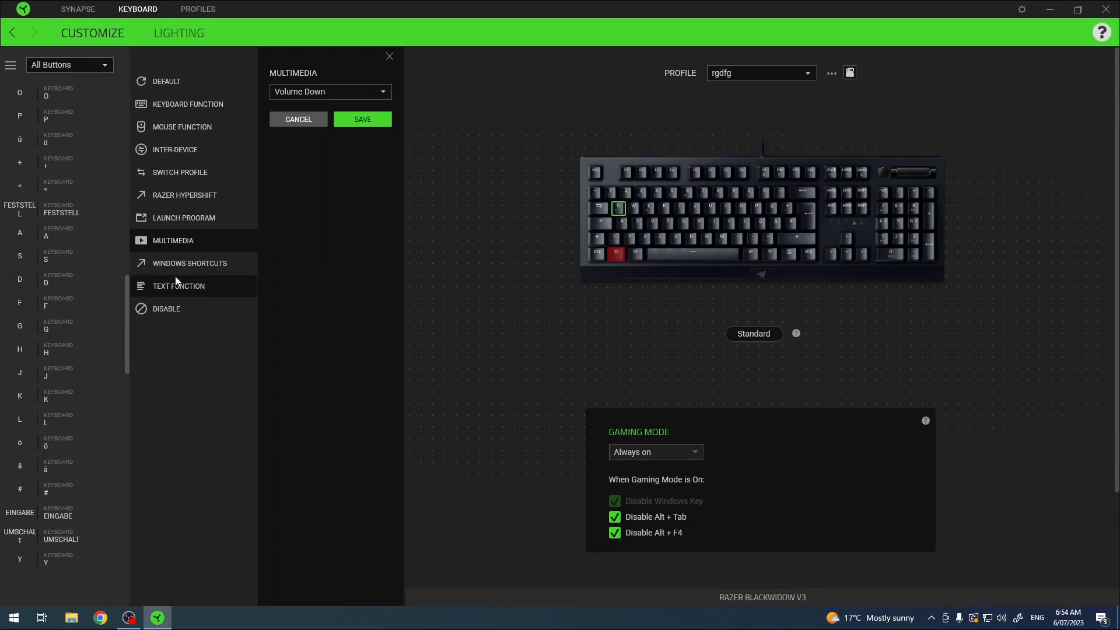
left_click(190, 262)
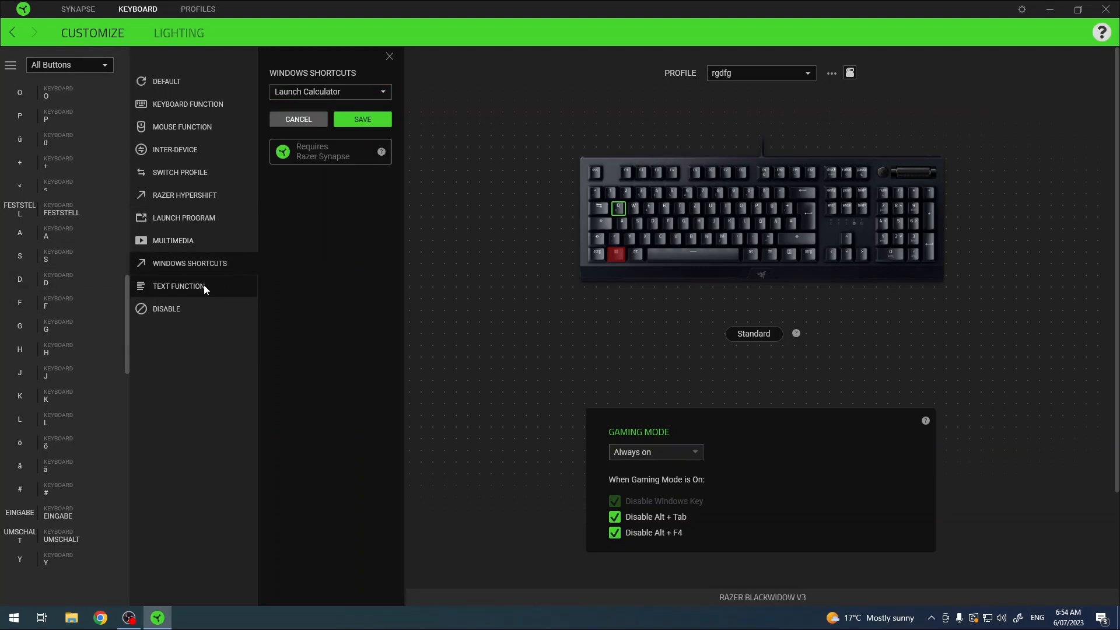
left_click(179, 286)
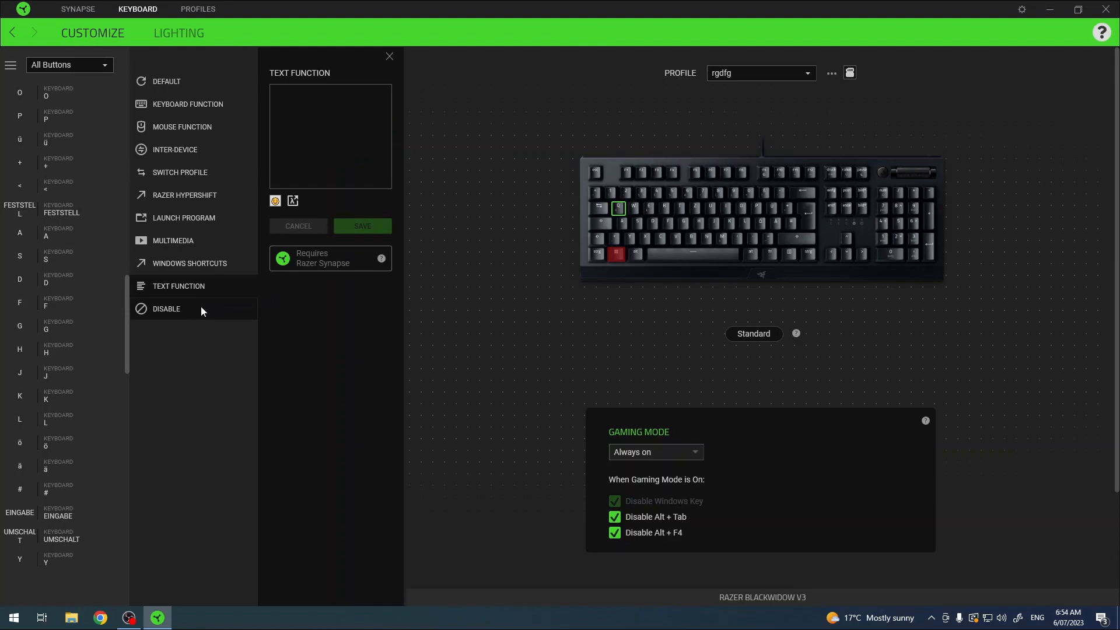
left_click(166, 308)
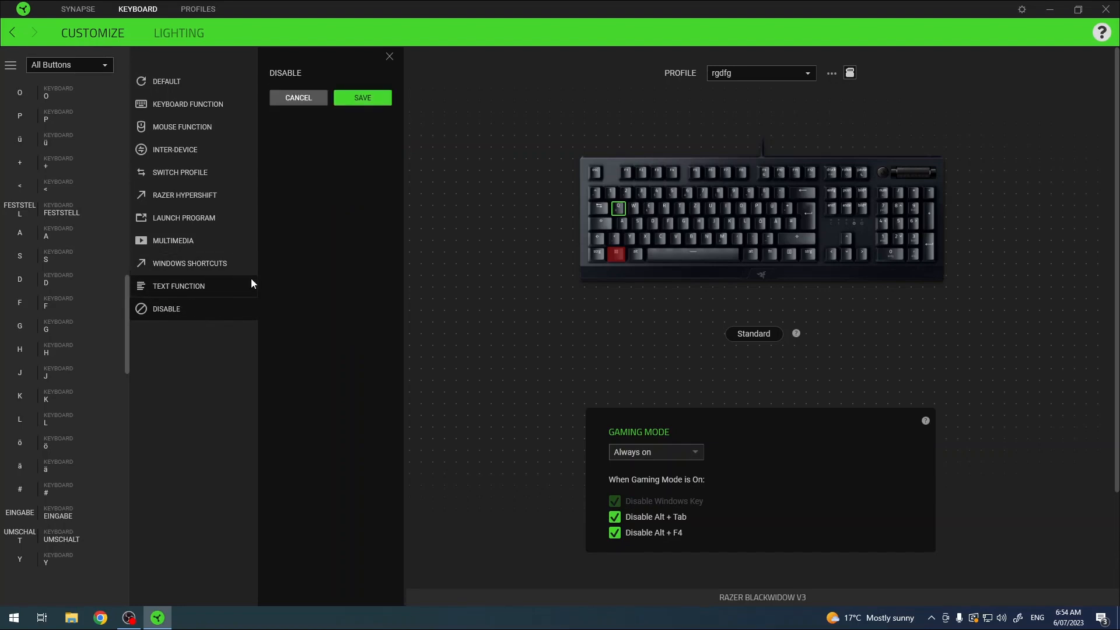
mouse_move(279, 176)
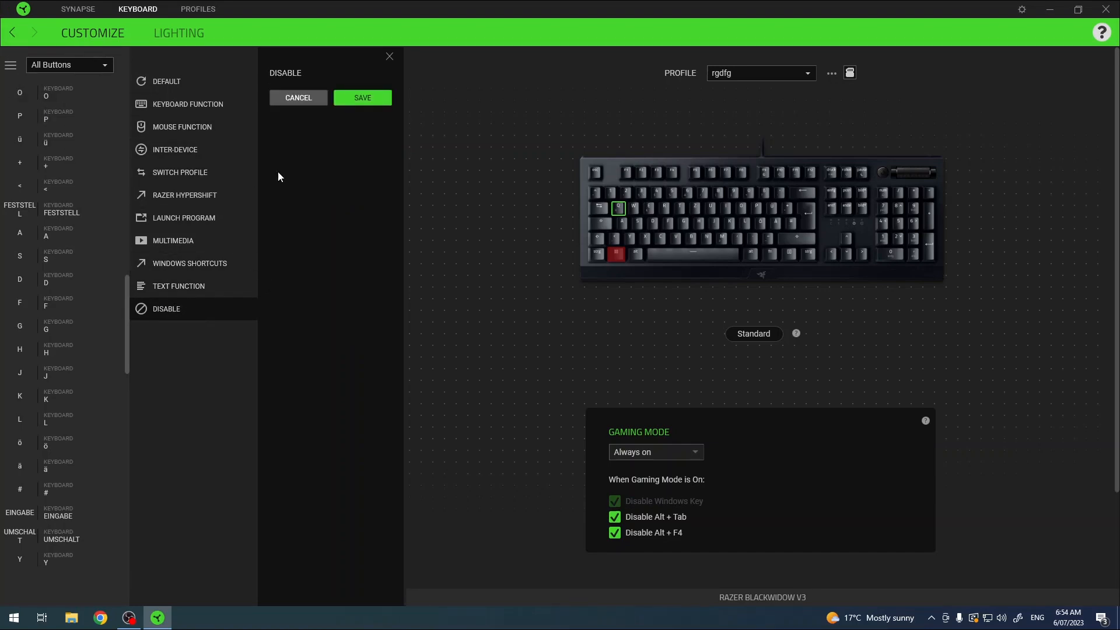